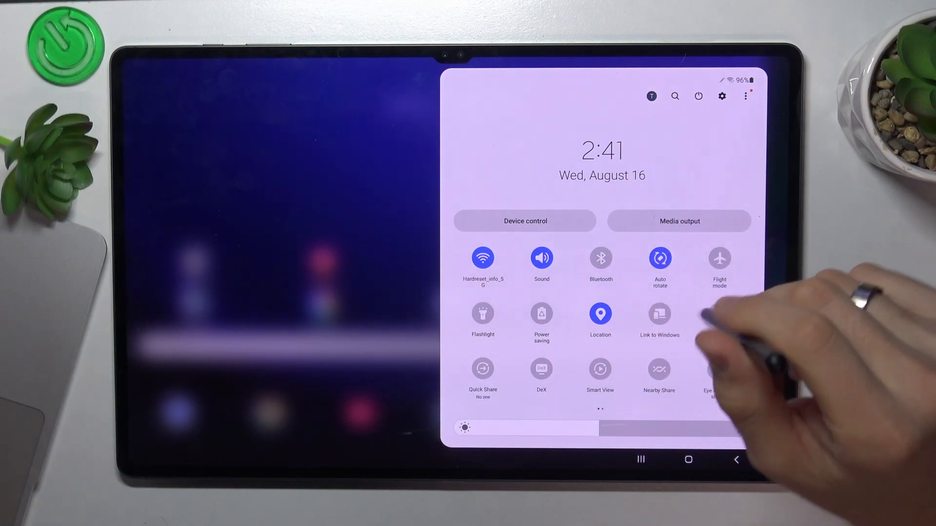
# Expand the quick settings panel and swipe to its second page of tiles.
pyautogui.click(600, 313)
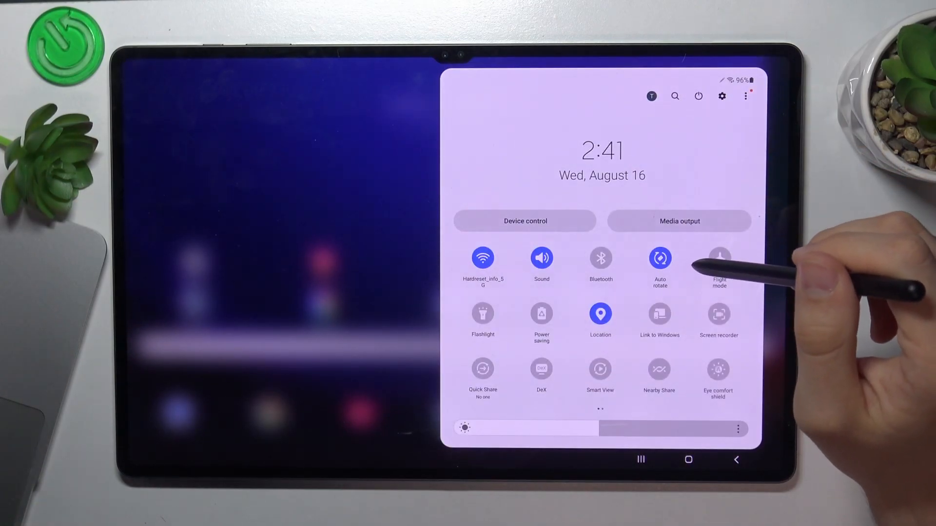
pyautogui.hscroll(-3)
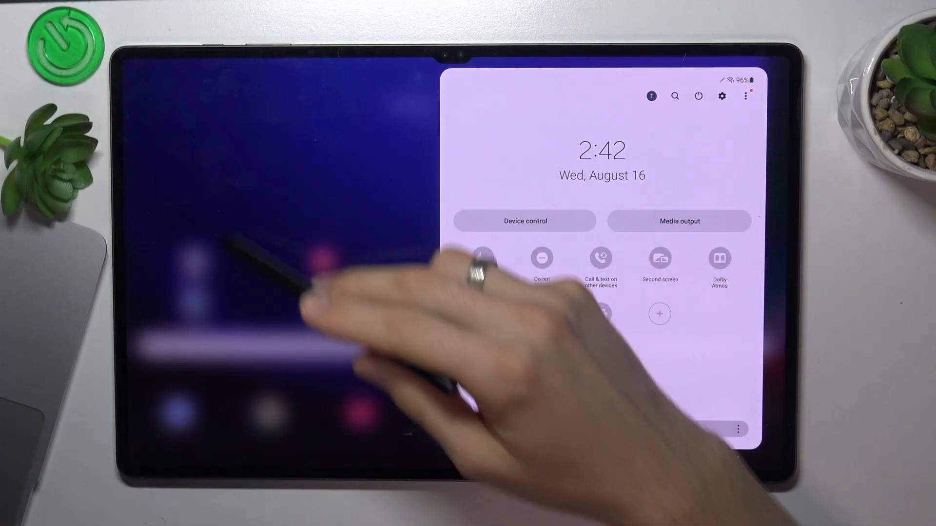
# Switch Dark mode on from the quick panel and close it back to the home screen.
pyautogui.scroll(-3)
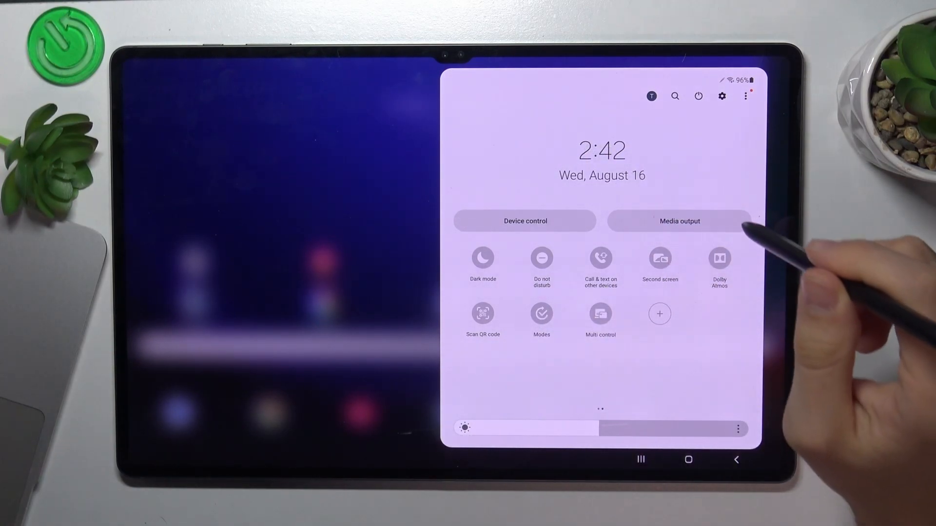
pyautogui.moveTo(686, 310)
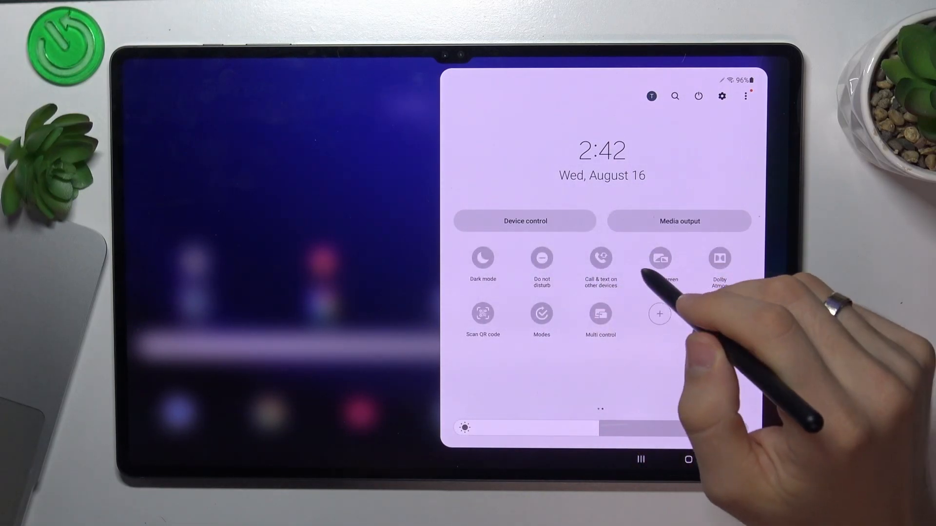
pyautogui.click(483, 258)
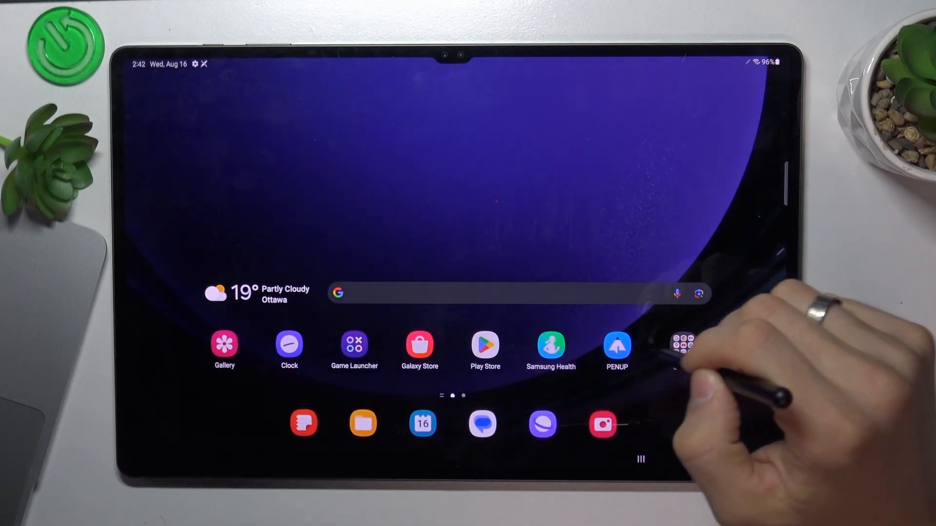
# Launch Google Meet from the Google folder to confirm the dark theme, then pull down the notification shade.
pyautogui.click(680, 341)
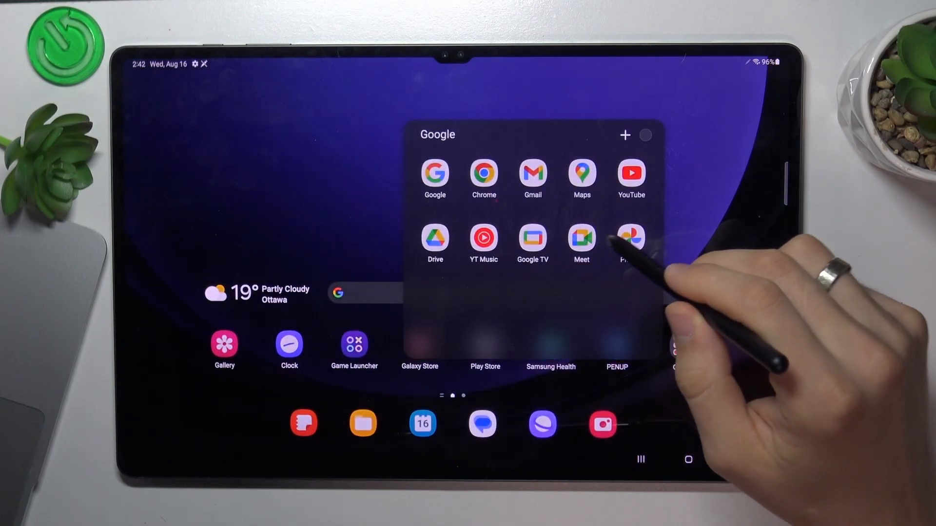
pyautogui.click(581, 238)
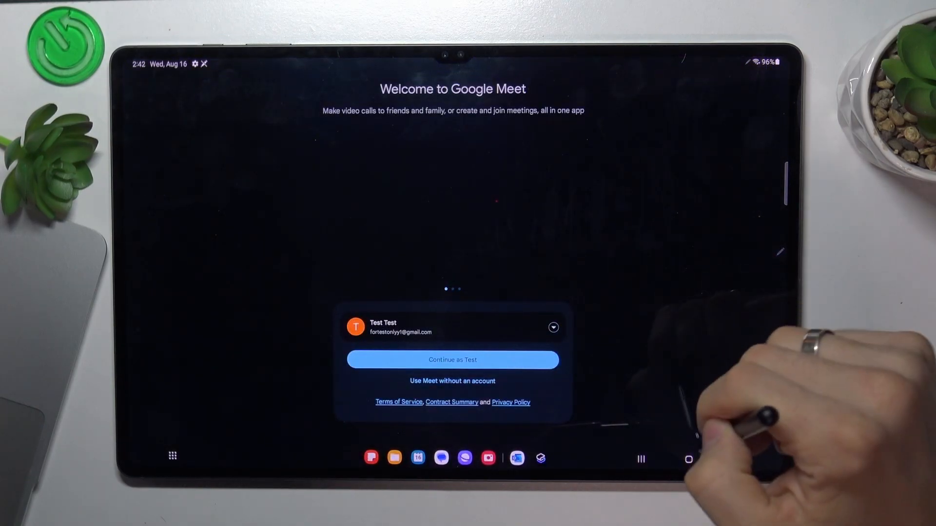
pyautogui.click(688, 460)
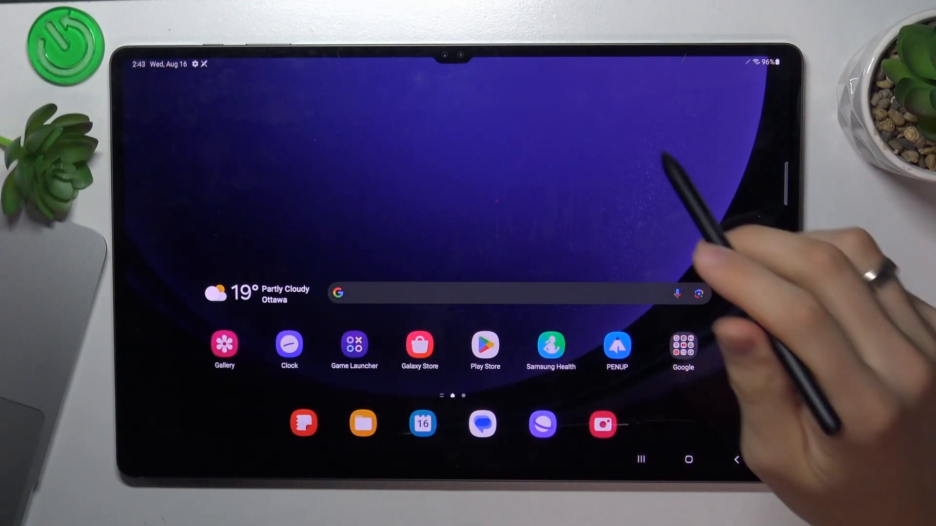
pyautogui.scroll(3)
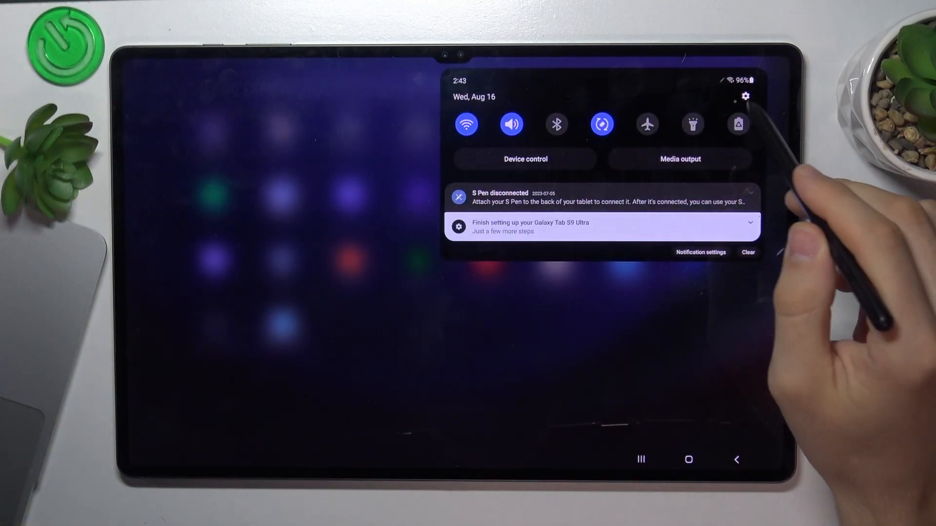
# Go into Settings, Battery and device care, and reach the Battery page with Power saving off.
pyautogui.click(745, 97)
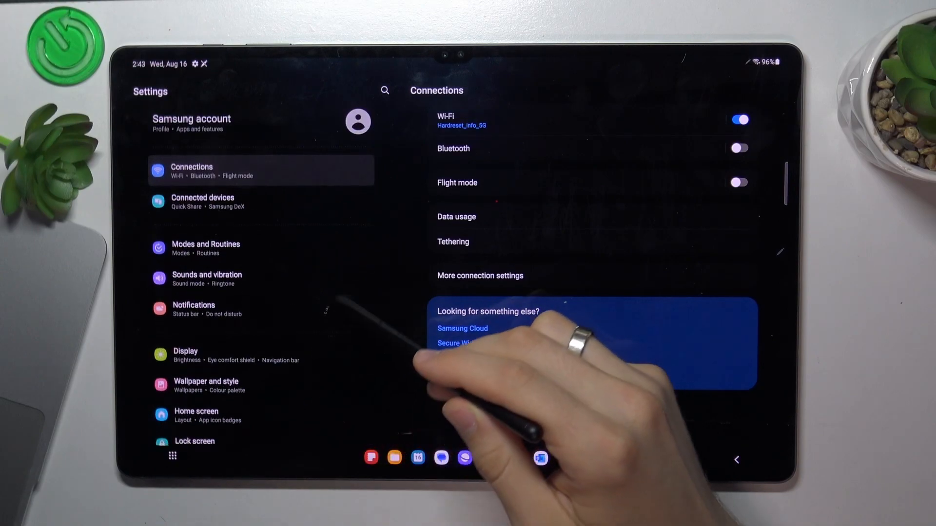
pyautogui.scroll(-3)
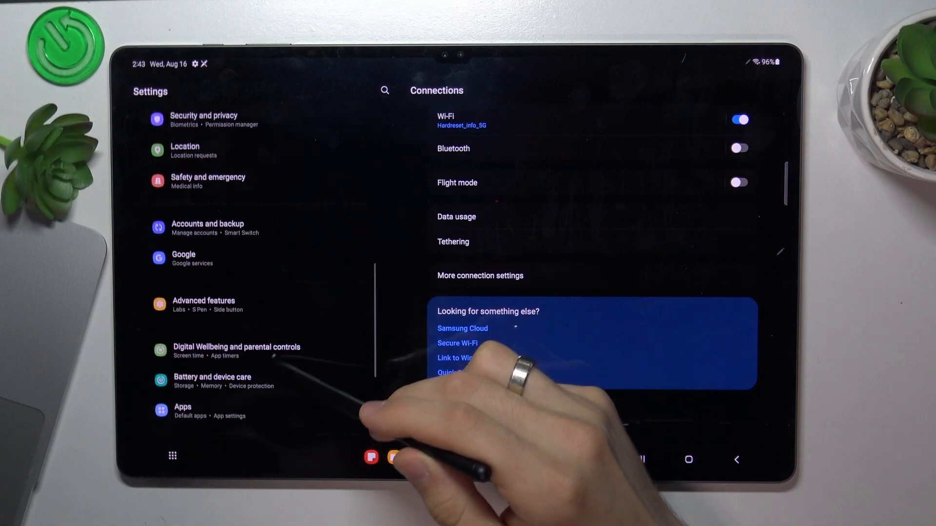
pyautogui.click(212, 381)
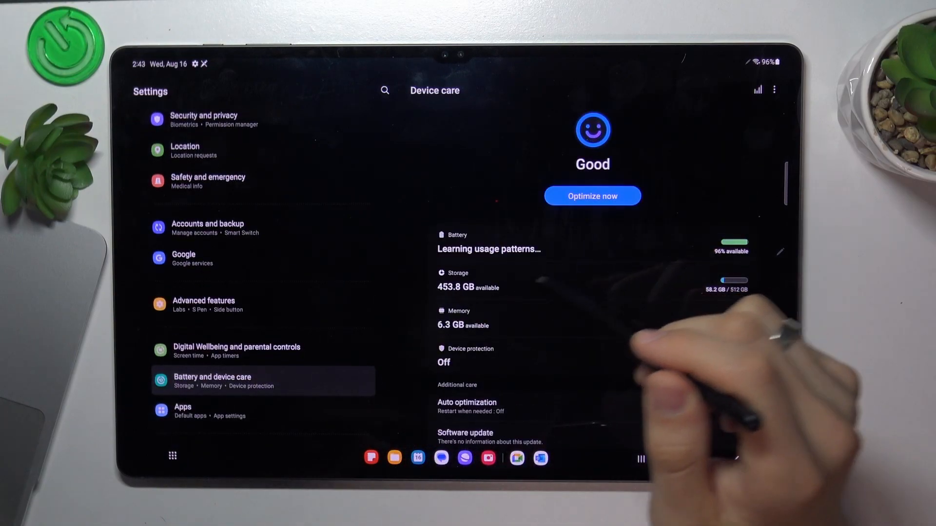
pyautogui.scroll(3)
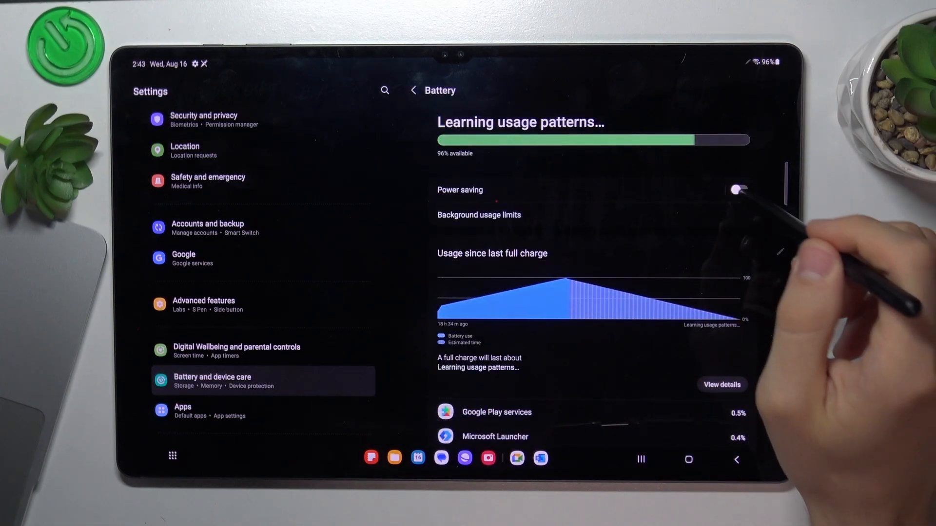
# Turn on Power saving with CPU limited to 70%, brightness down 10%, and limited apps and Home screen.
pyautogui.click(740, 190)
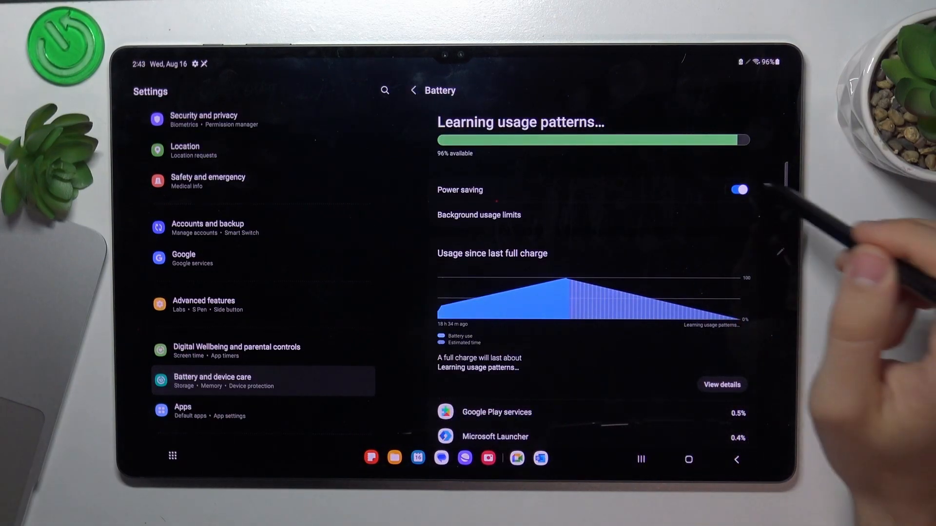
pyautogui.click(459, 190)
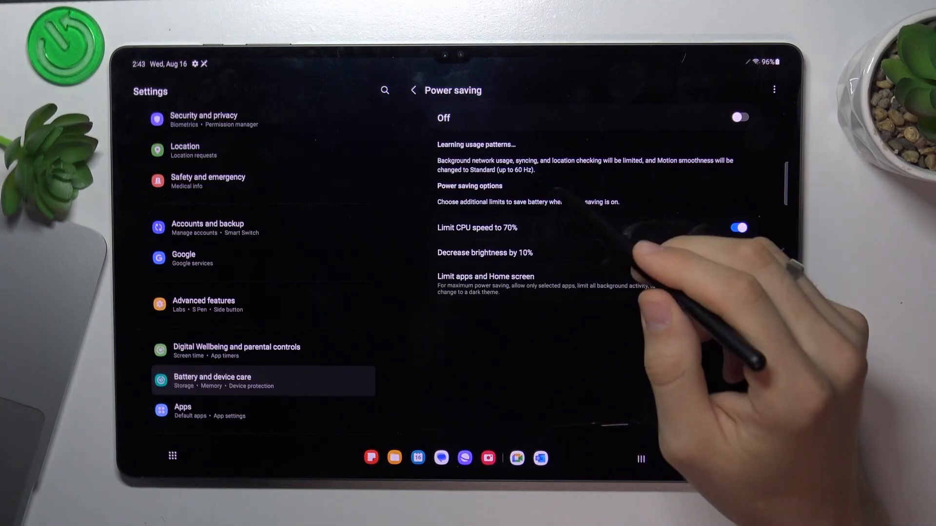
pyautogui.click(414, 89)
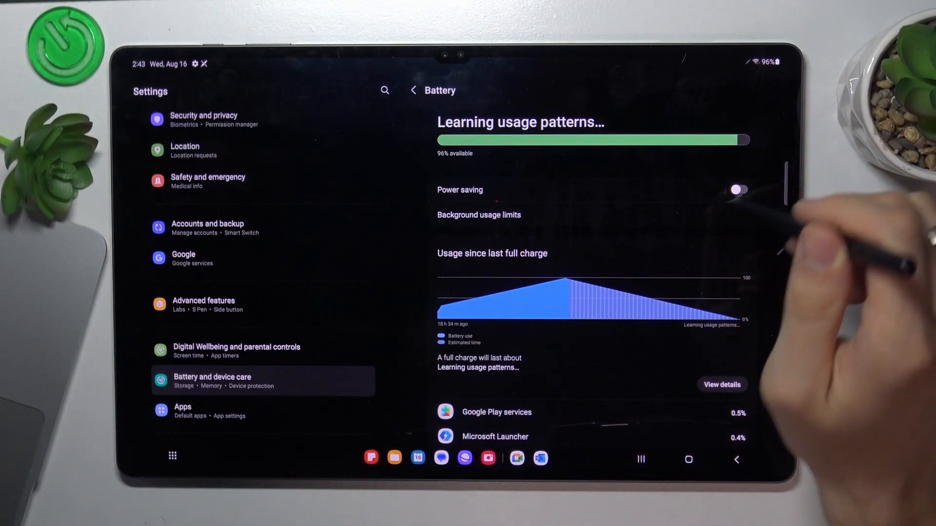
pyautogui.click(459, 190)
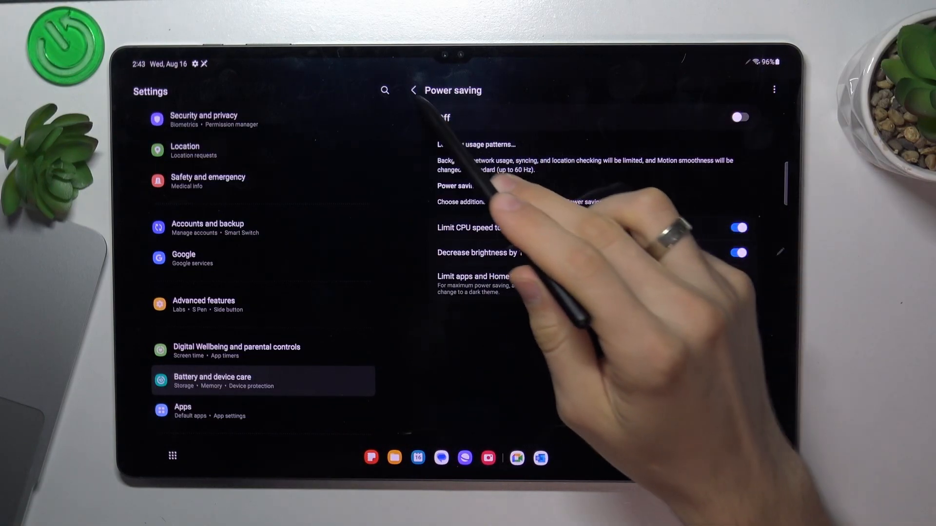
pyautogui.click(413, 90)
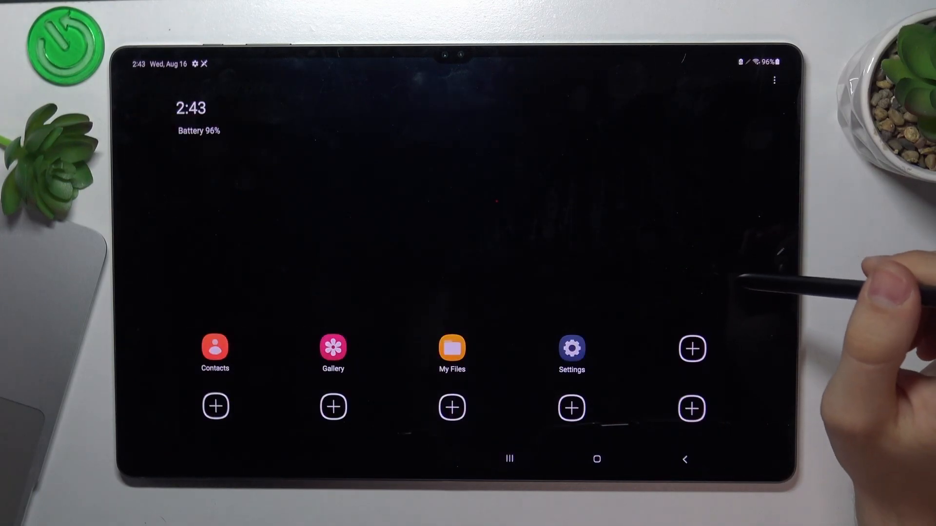
pyautogui.moveTo(788, 280)
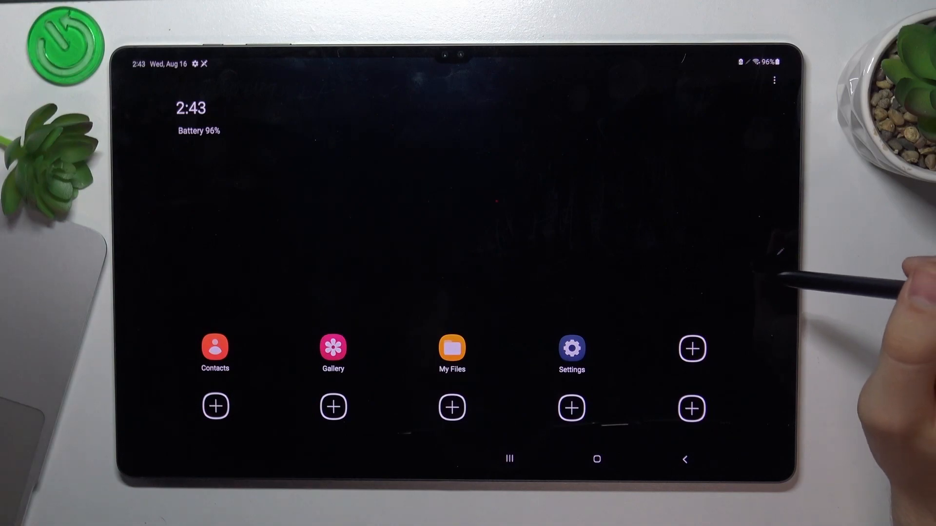